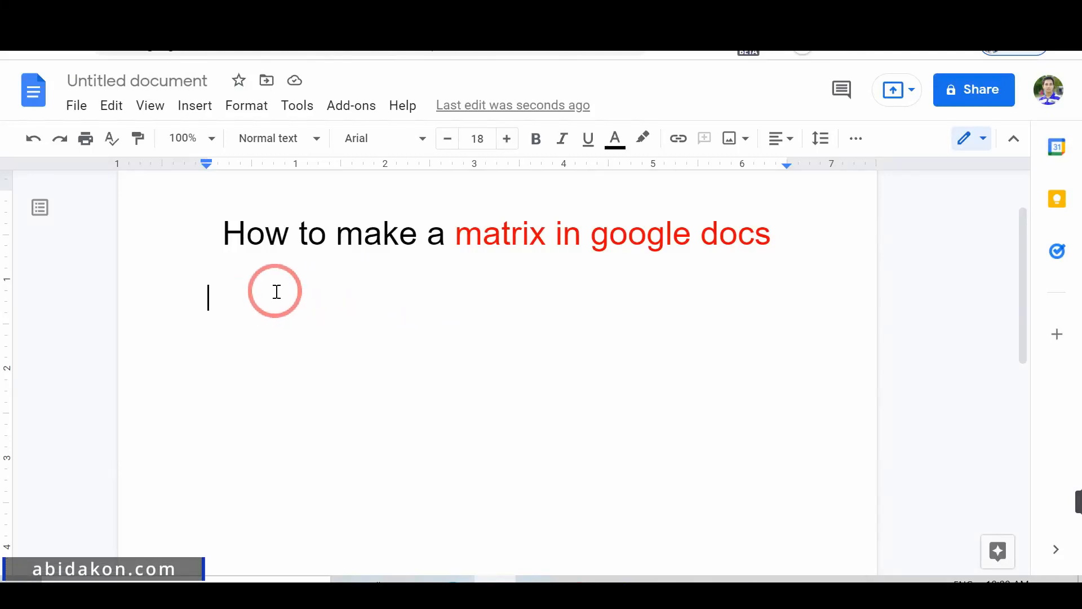
Type the title 'How to make a matrix in google docs' below the existing content
scroll("down", 3)
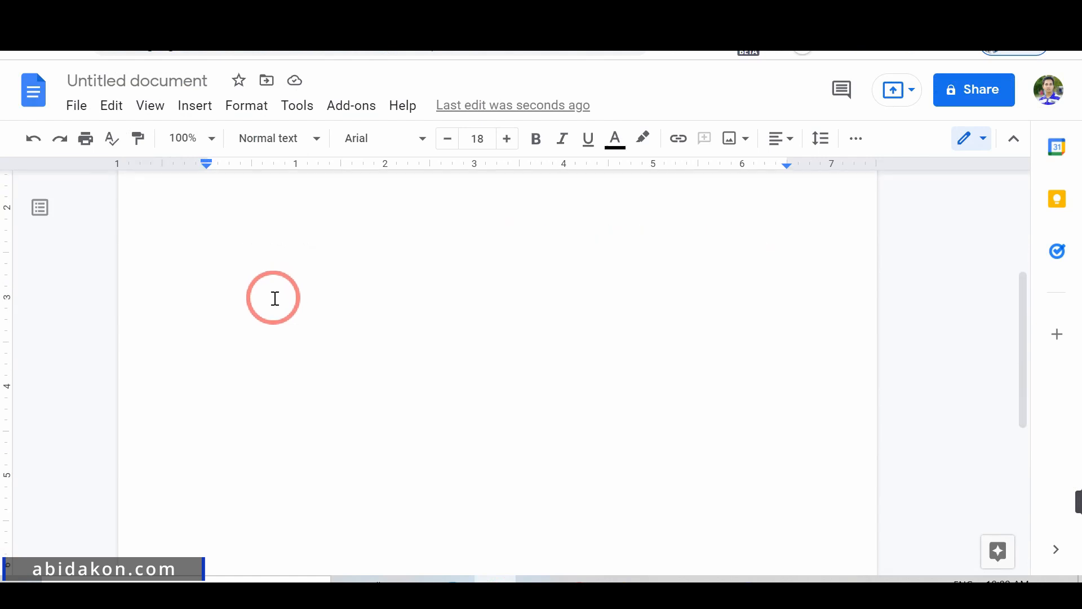
type("How to make a matrix in google docs")
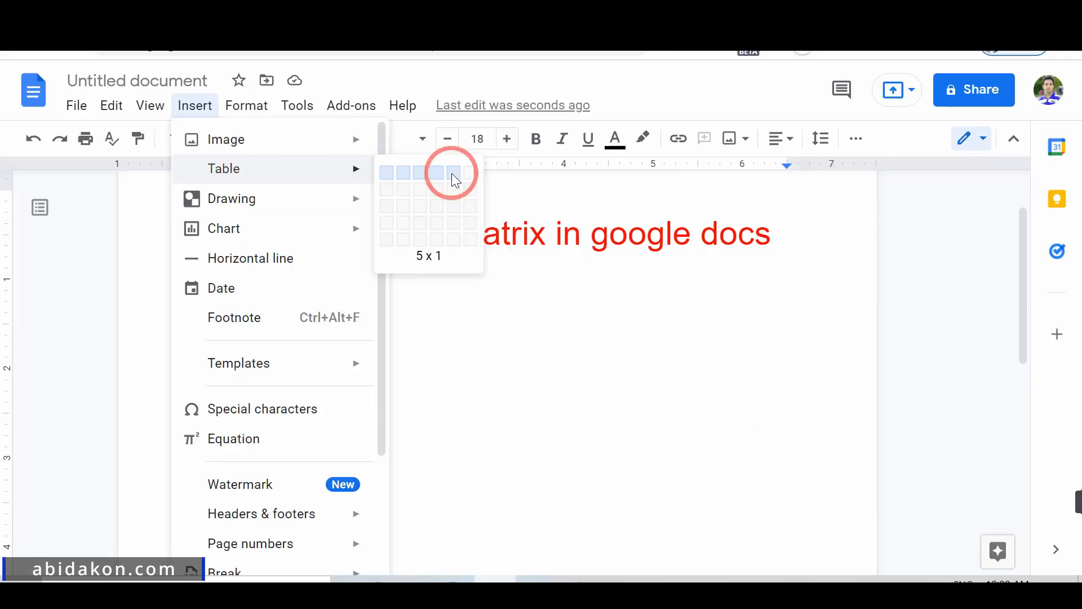
Insert a 5 x 1 table beneath the title
left_click(454, 173)
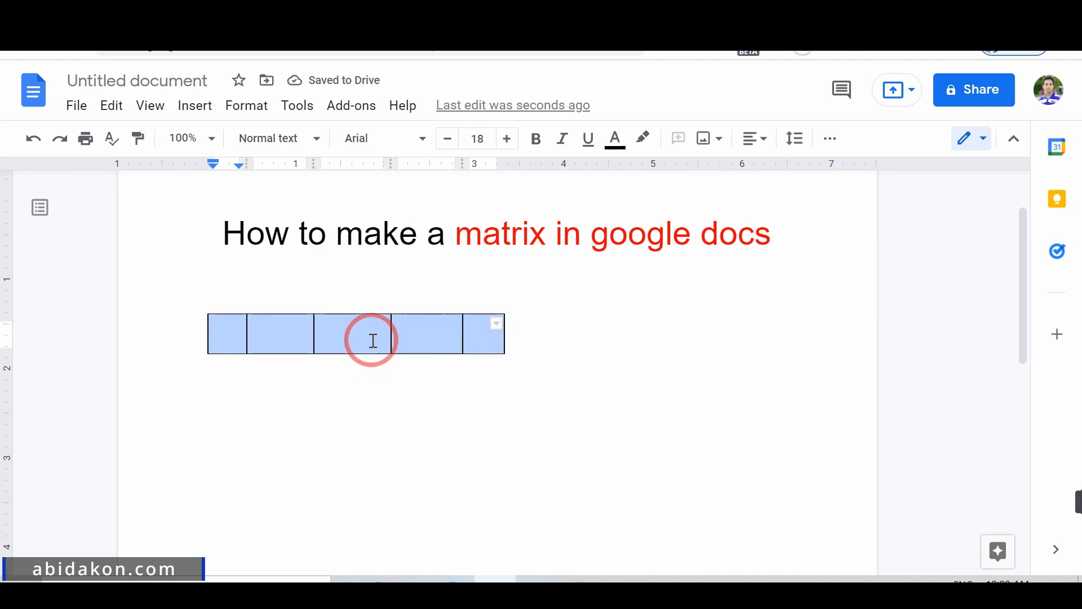
Set the table border width to 3 pt in Table properties
right_click(372, 333)
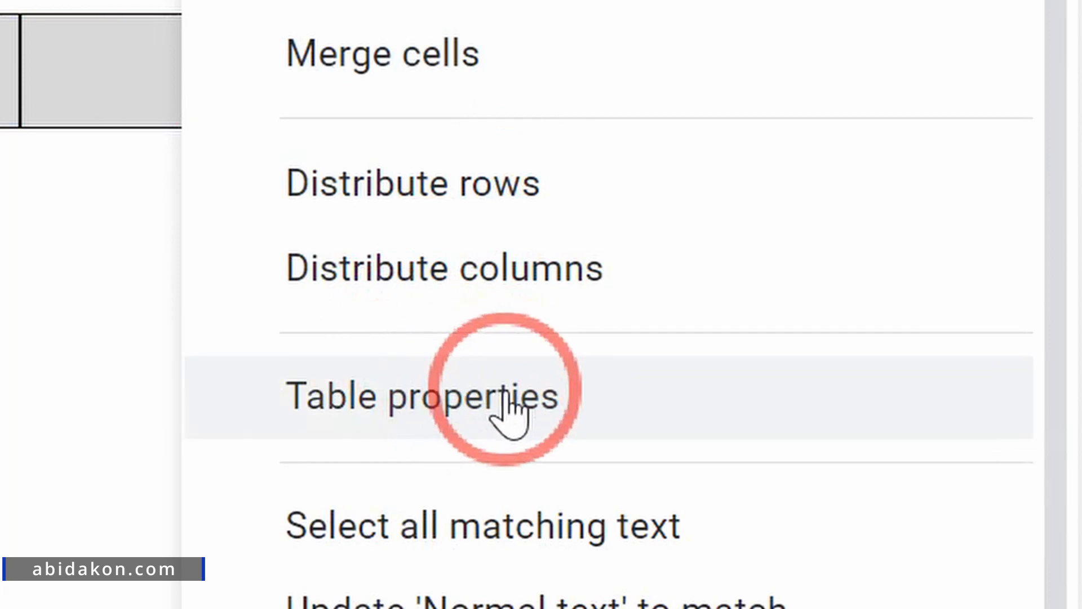
left_click(414, 395)
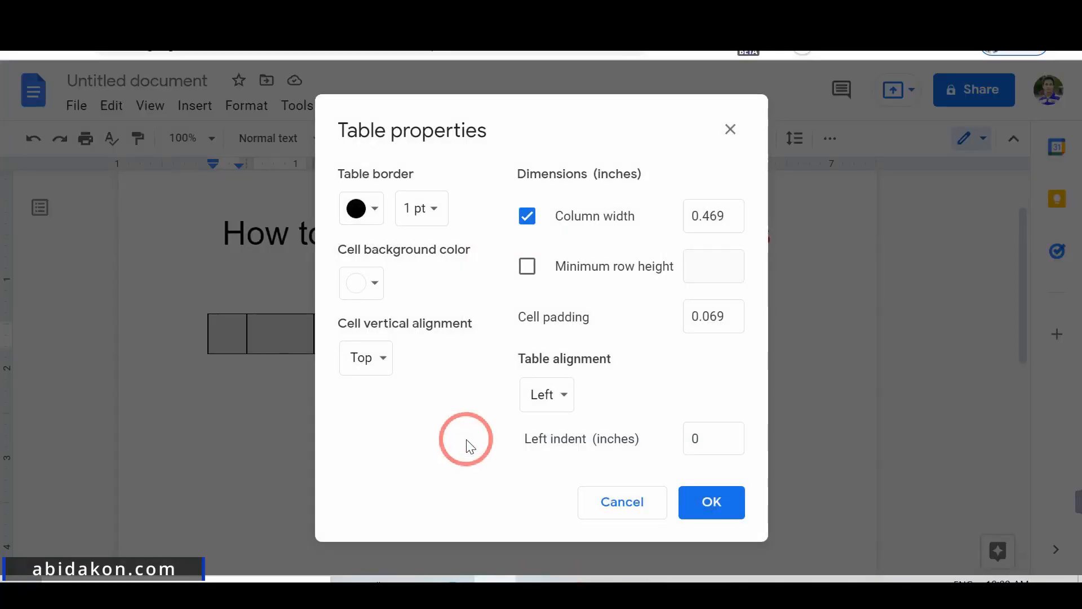
left_click(418, 208)
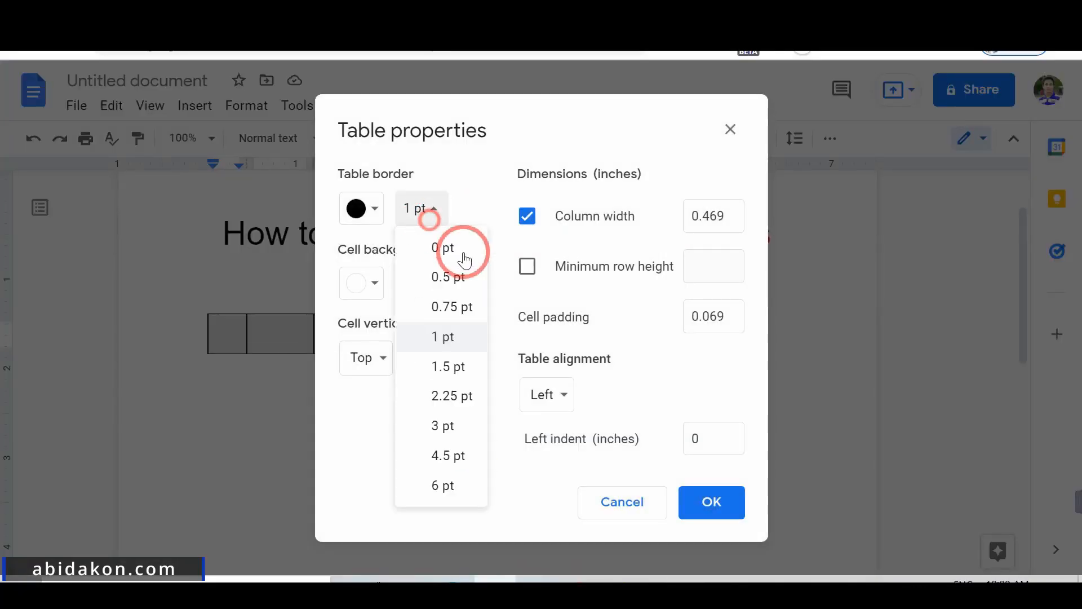
left_click(442, 425)
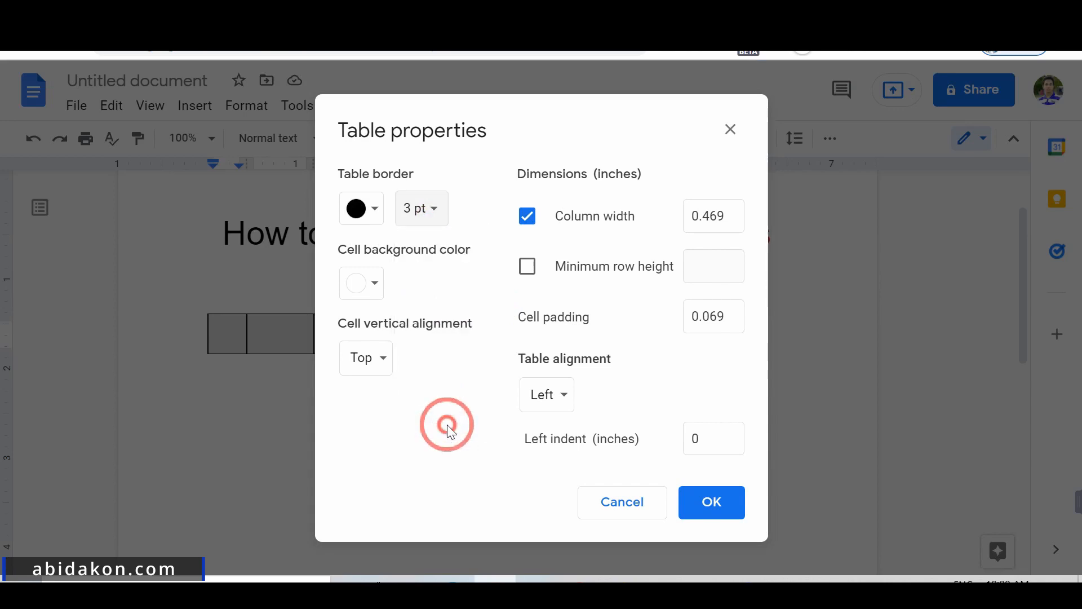
left_click(711, 502)
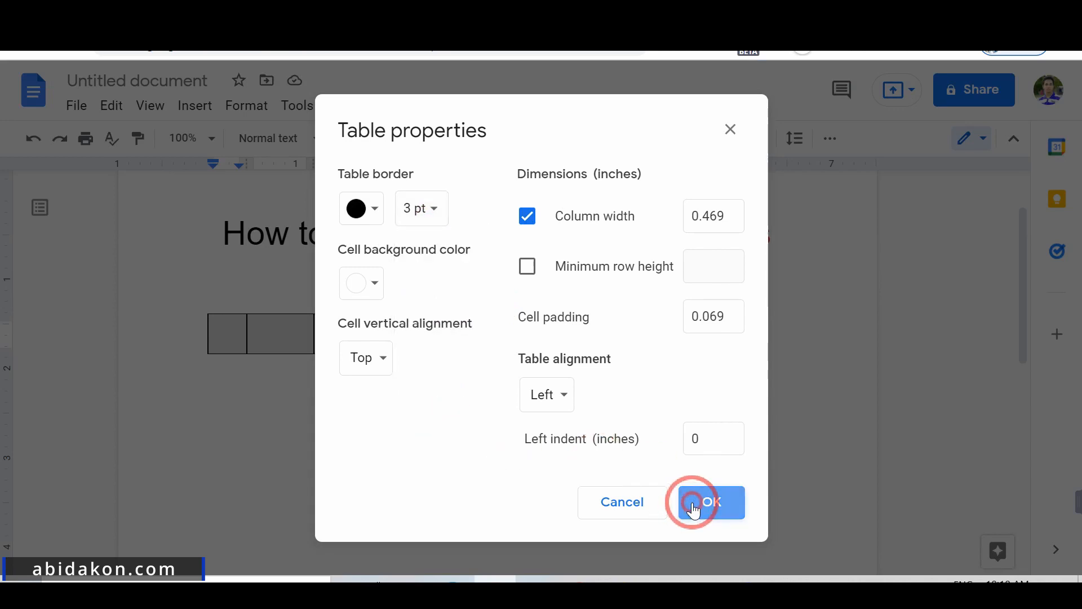
left_click(706, 502)
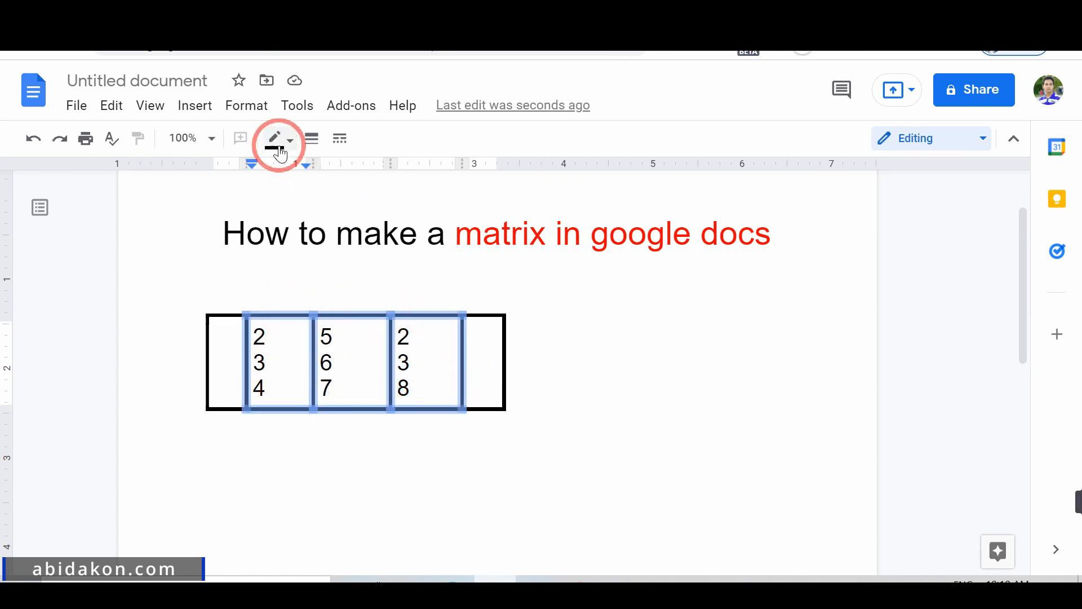
Set the middle number cells' border colour to white
left_click(279, 138)
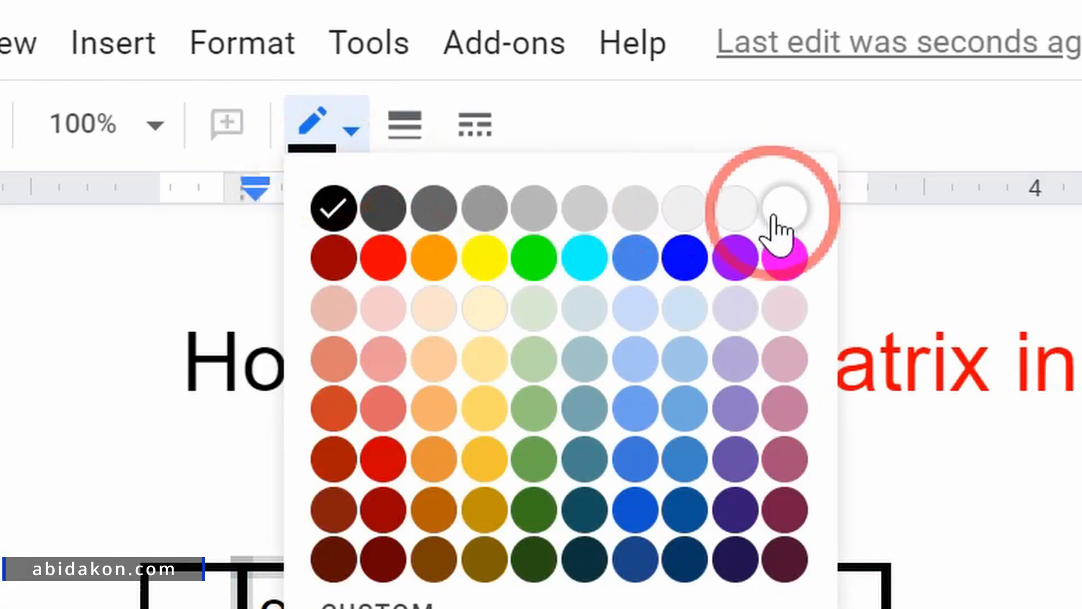
left_click(782, 208)
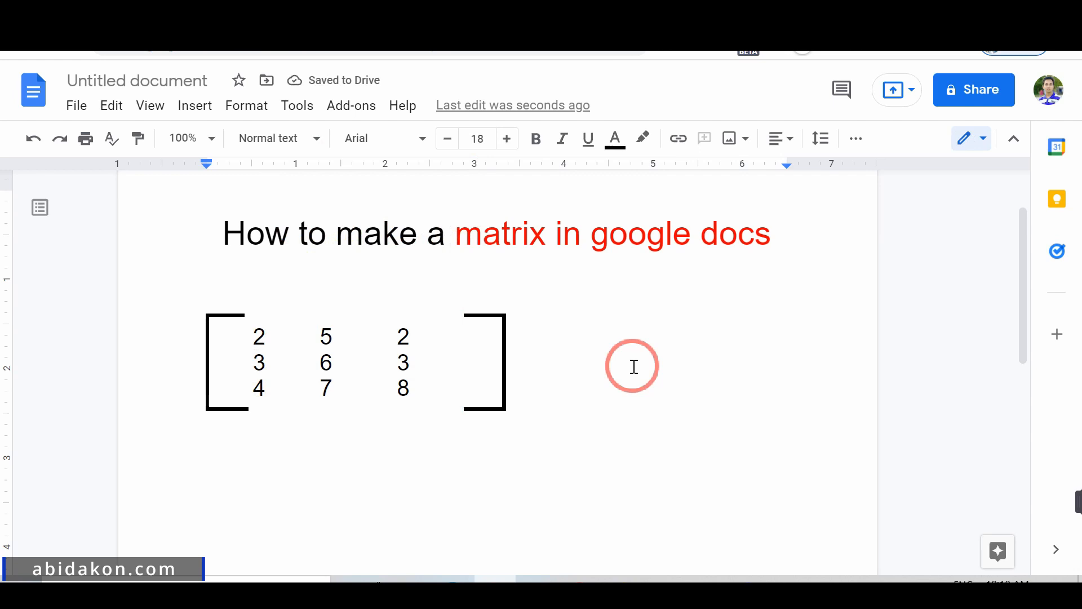
mouse_move(710, 304)
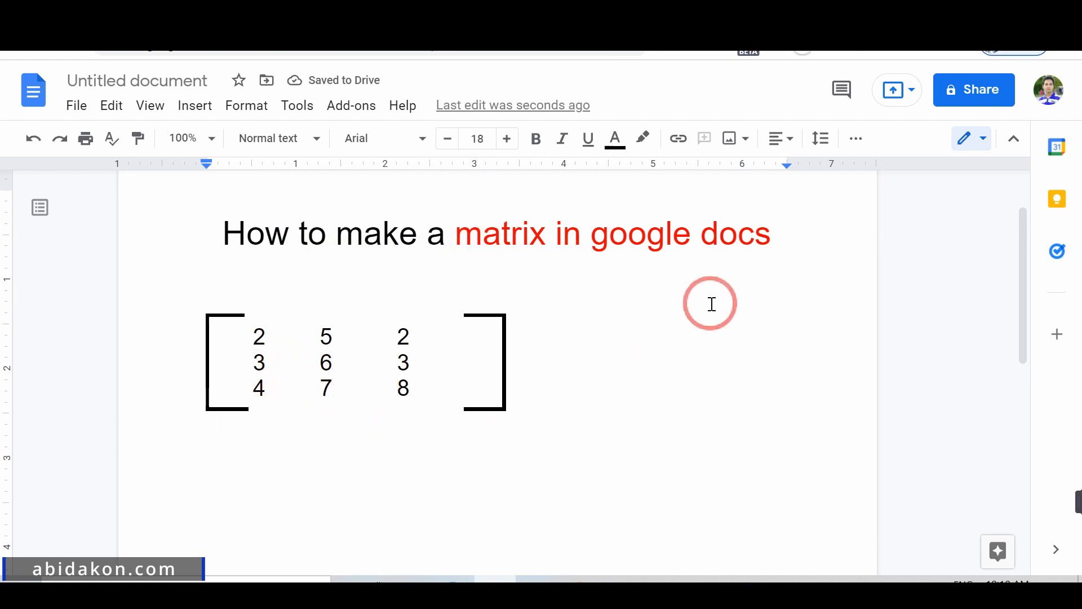